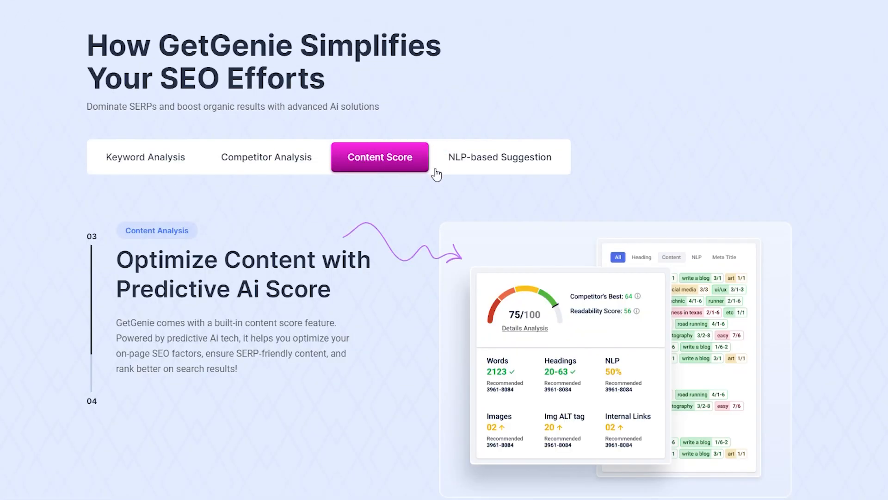
- View the NLP-based keyword suggestion feature on the GetGenie site's features section
left_click(499, 157)
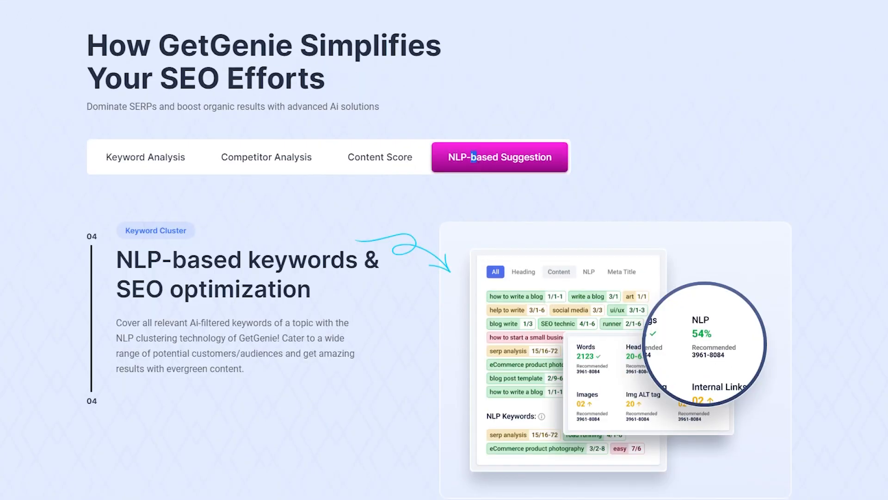
scroll("down", 3)
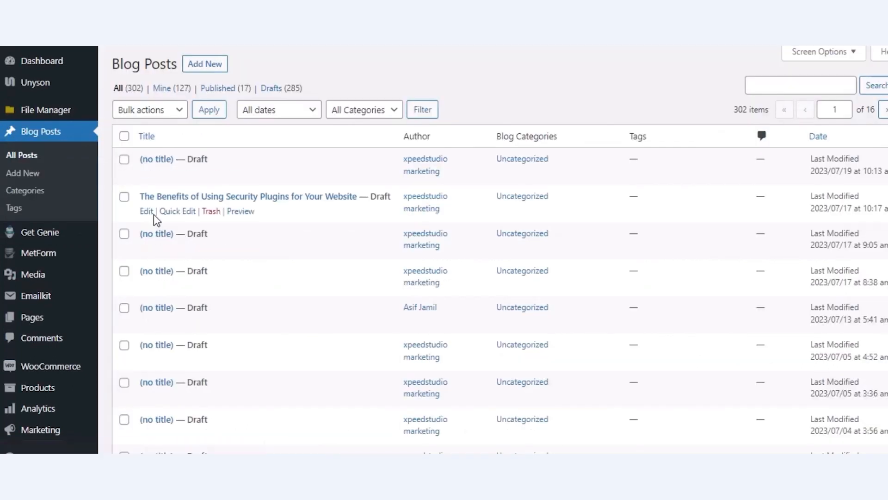
- Open the 'The Benefits of Using Security Plugins for Your Website' draft in the editor
left_click(146, 211)
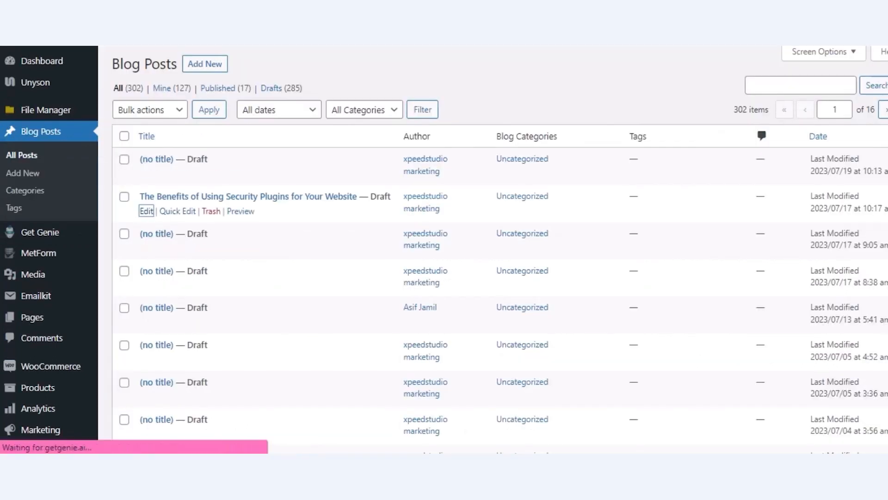
left_click(146, 211)
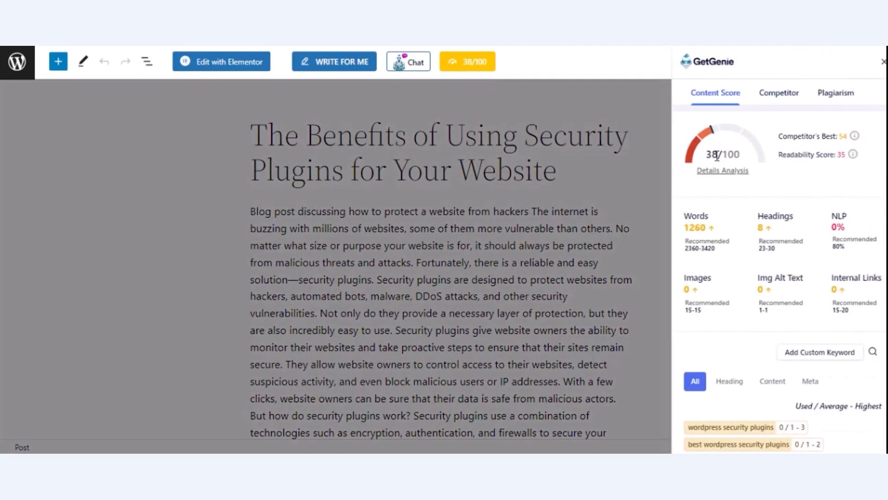
mouse_move(778, 214)
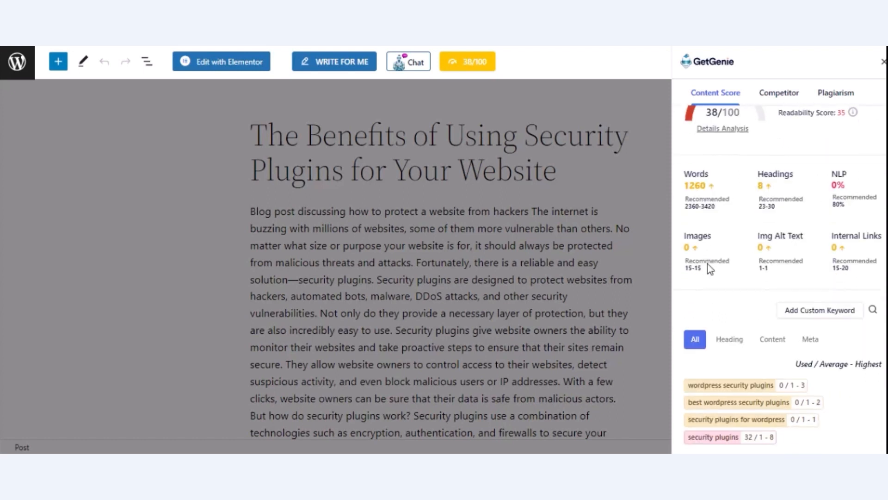
- Review the 38/100 content score, add 'WordPress security' as a custom keyword, and close the panel
scroll("down", 3)
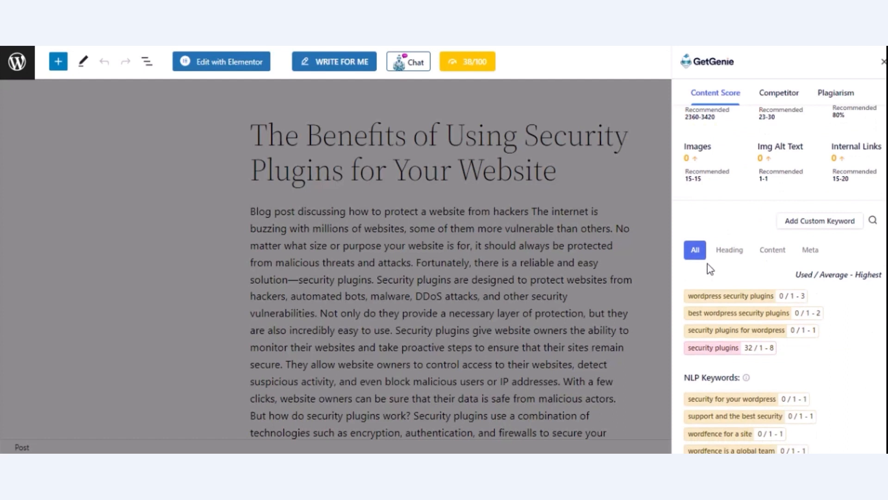
scroll("down", 3)
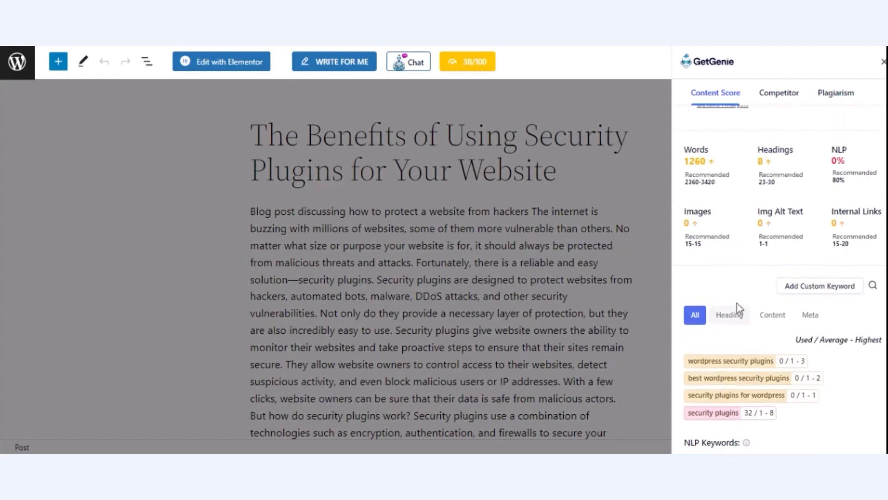
left_click(809, 292)
type("WordPress security")
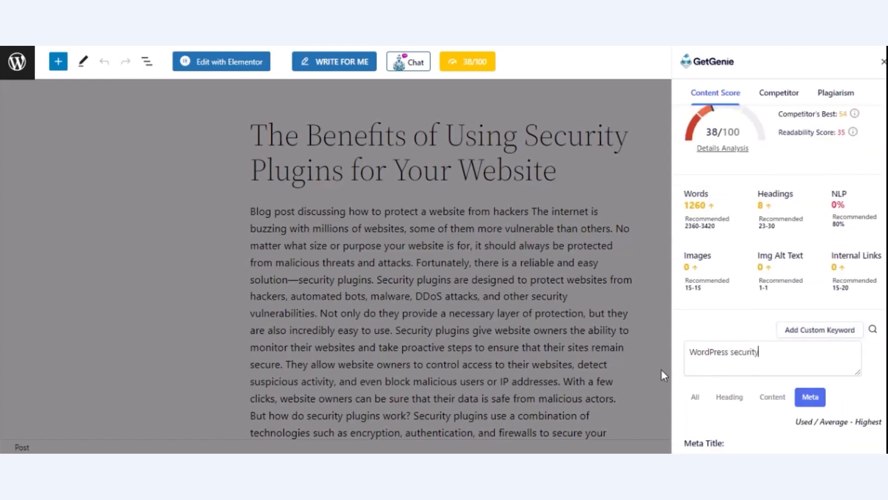
left_click(695, 119)
type(" - WordPress ")
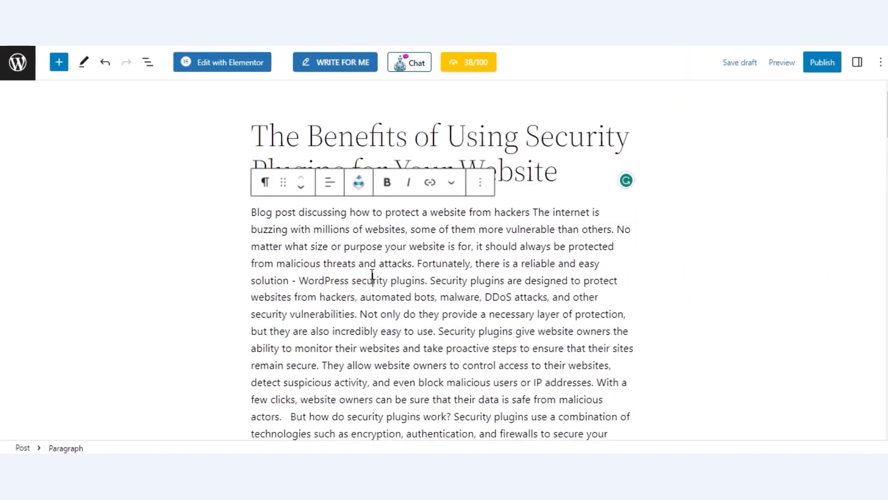
- Work through the post adding 'WordPress security plugin' phrasing and plugin images with alt text, raising the score to 72/100
scroll("down", 3)
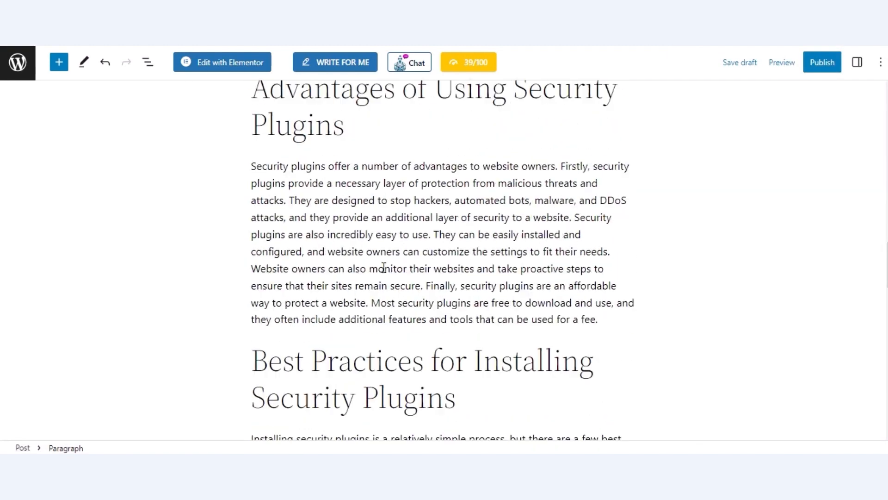
scroll("down", 3)
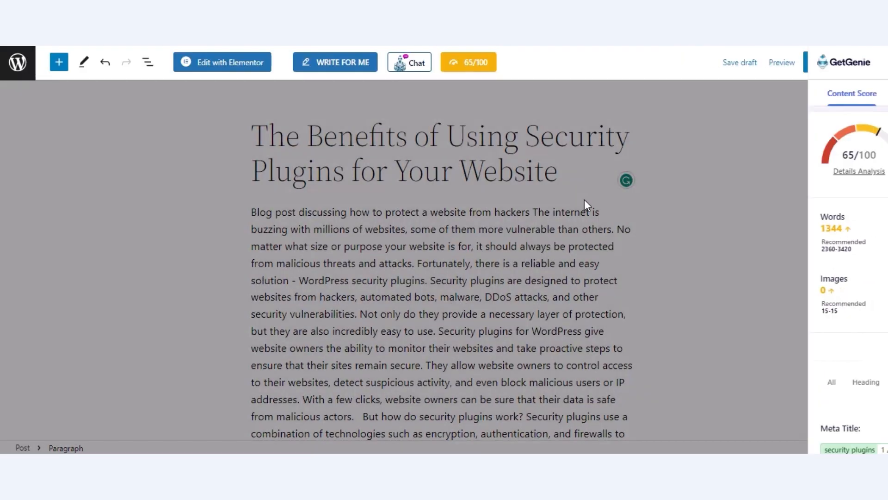
scroll("down", 3)
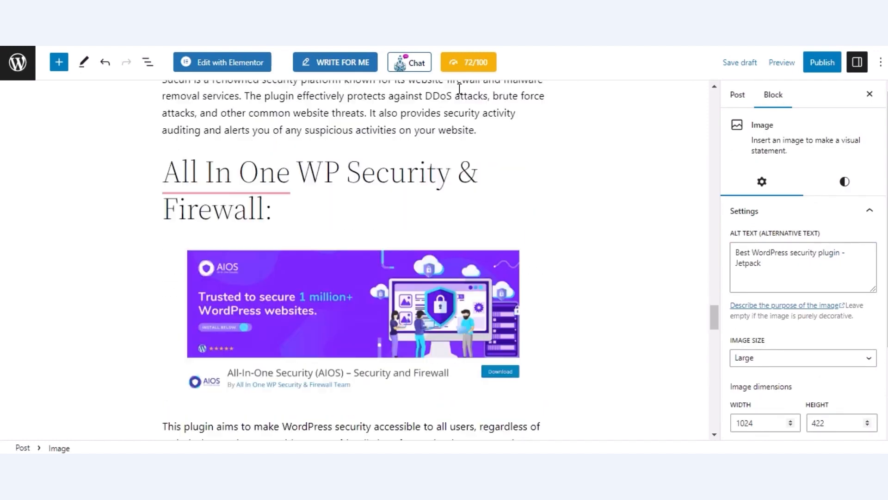
left_click(468, 62)
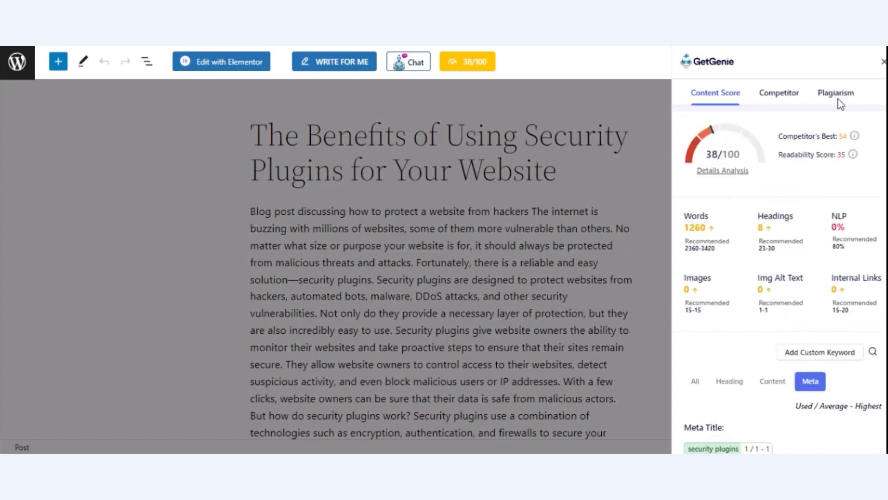
mouse_move(779, 92)
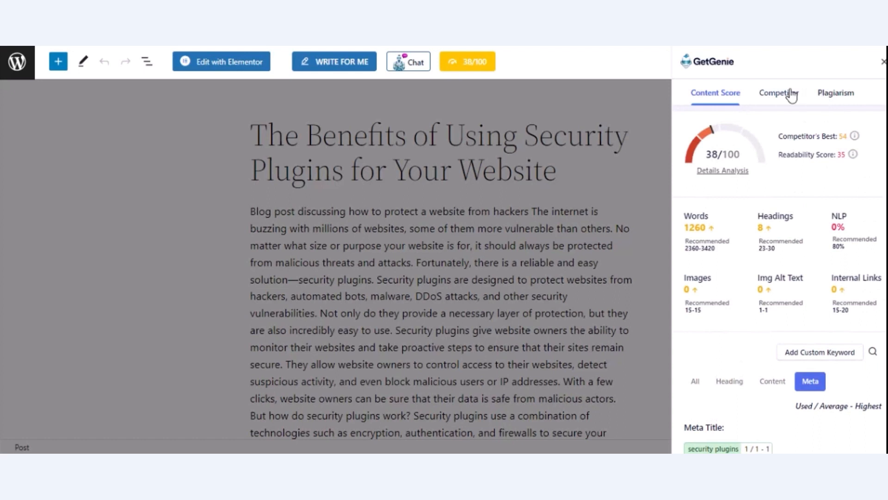
- Show the Competitor analysis listing top-ranking pages such as Elastic and Wordfence
left_click(779, 92)
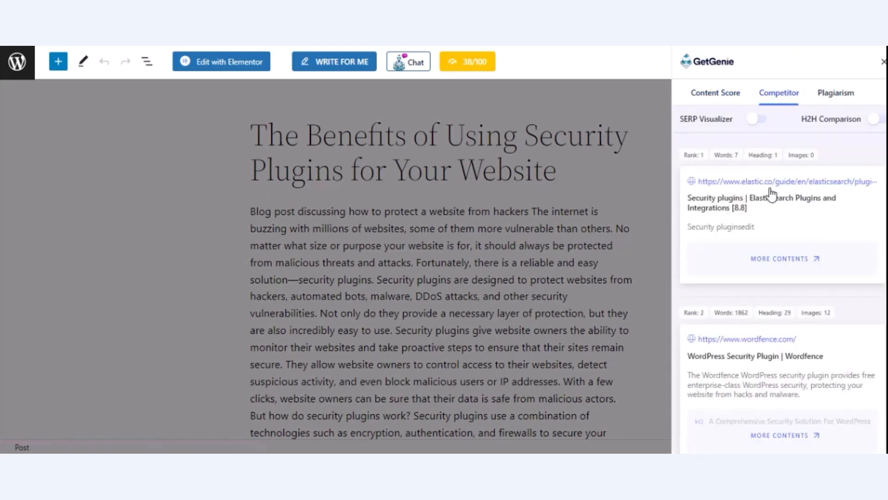
scroll("down", 3)
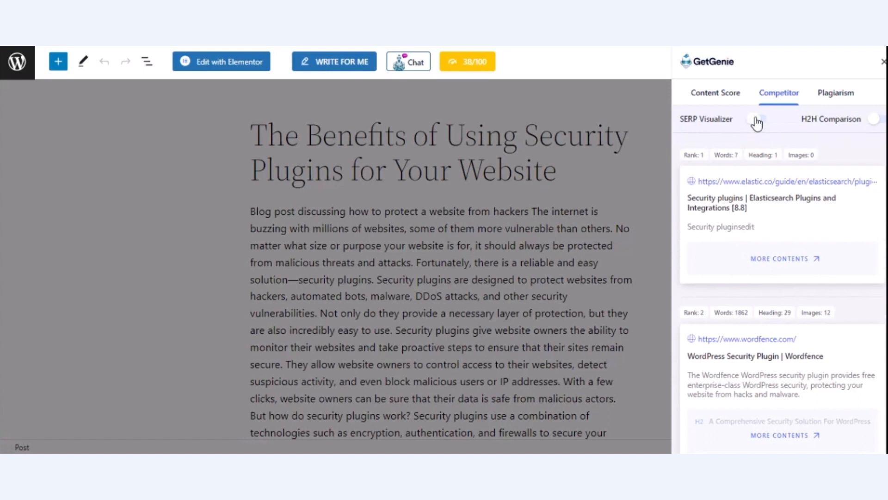
- Chart competitors' word counts, headings, images, internal and external links in the SERP Visualizer
left_click(758, 120)
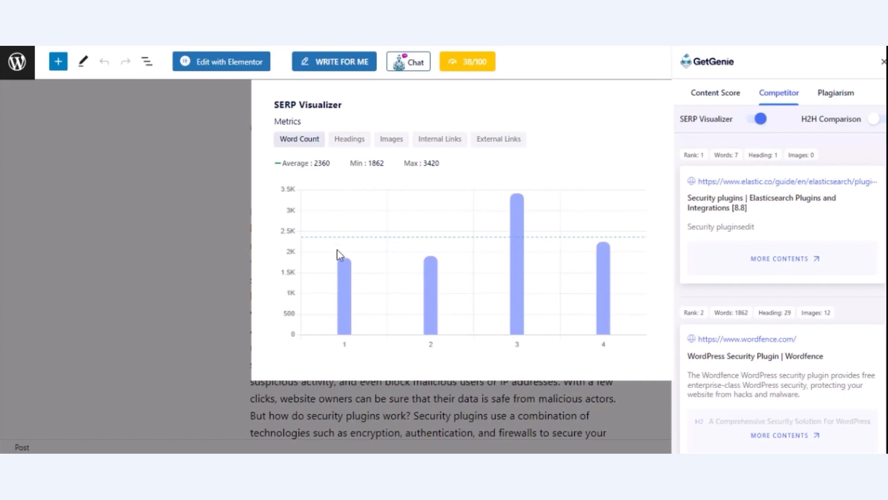
mouse_move(302, 151)
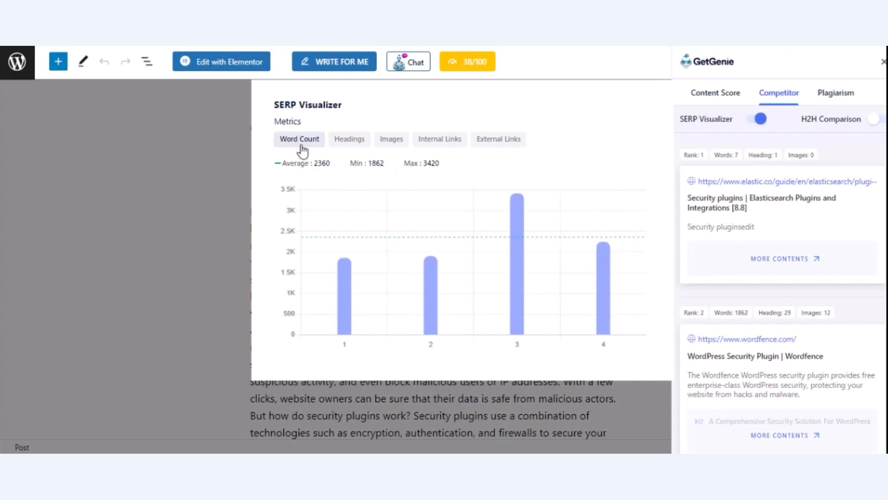
left_click(350, 139)
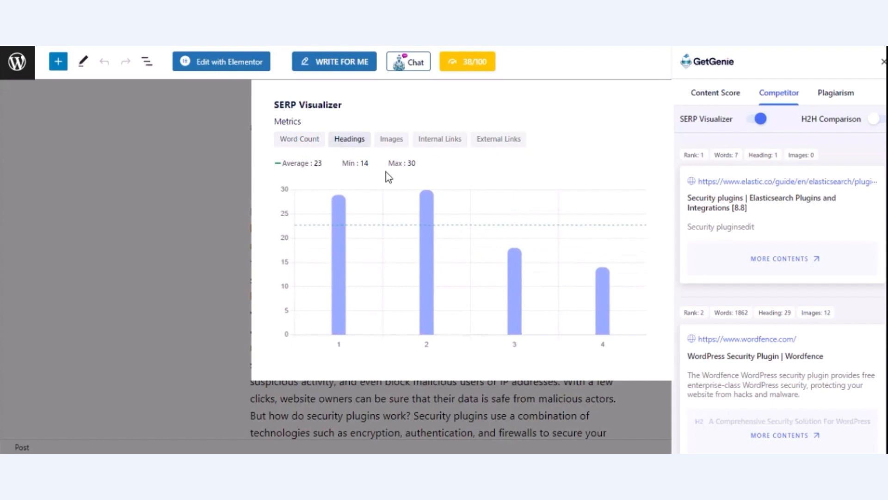
left_click(390, 138)
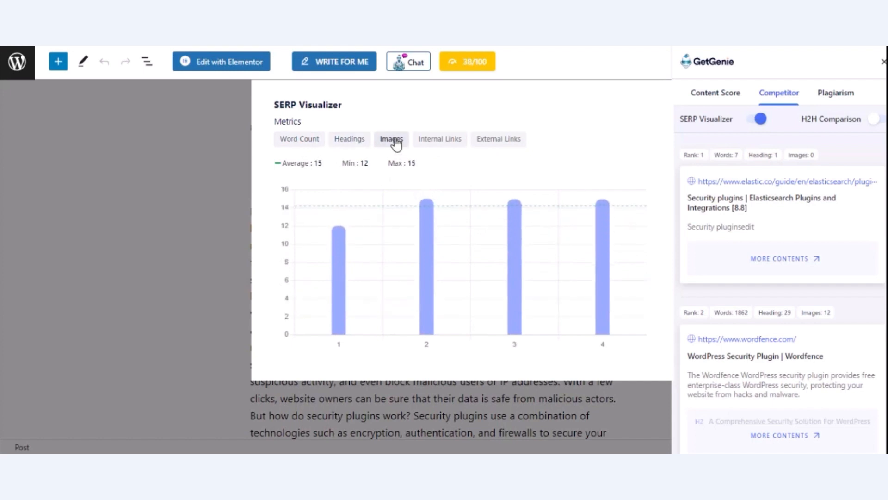
left_click(498, 139)
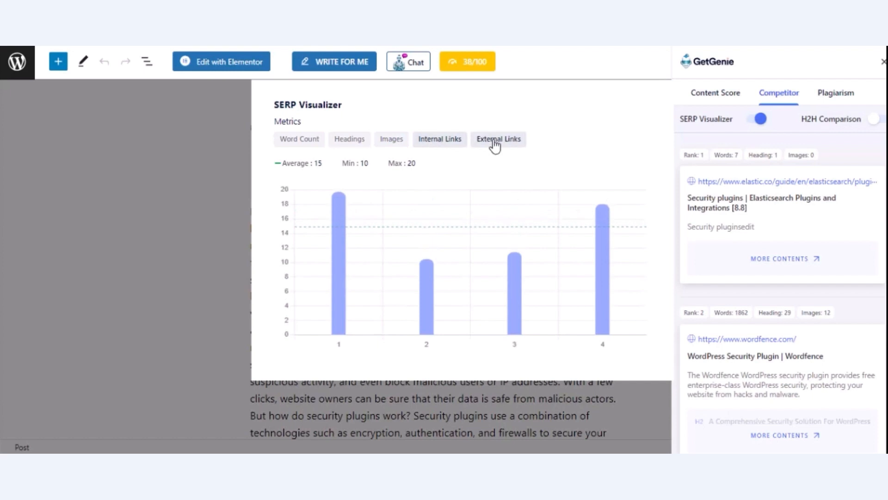
left_click(498, 139)
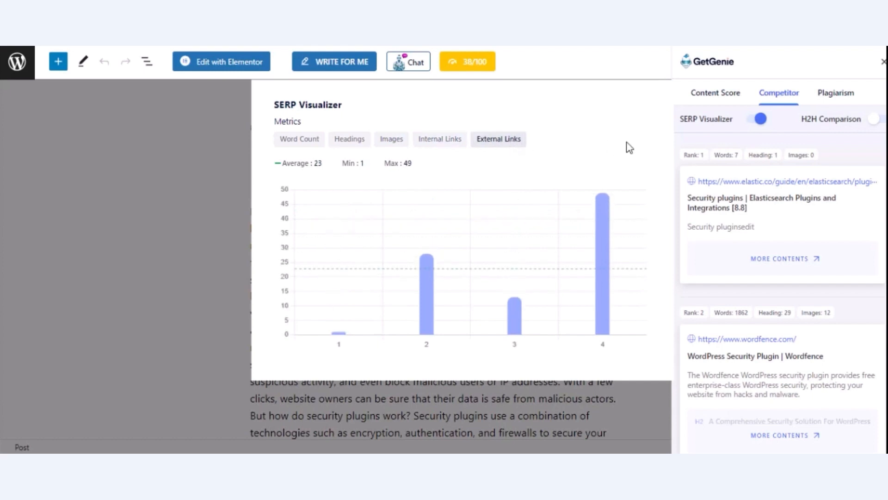
left_click(877, 119)
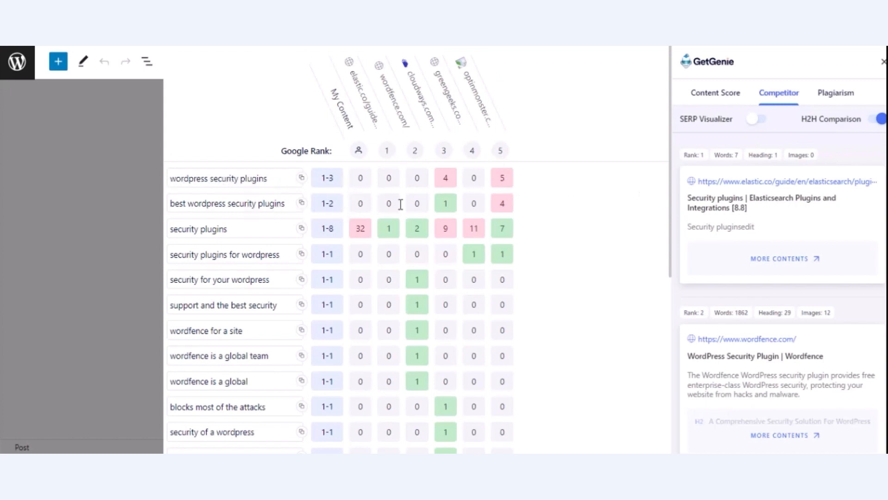
- Scroll the H2H Comparison table of keyword counts against five ranking sites like Wordfence and Cloudways
scroll("down", 3)
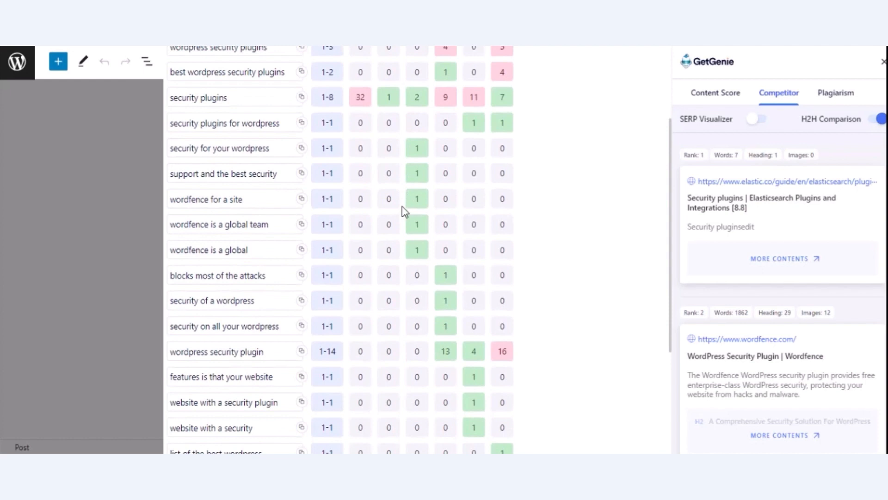
scroll("down", 3)
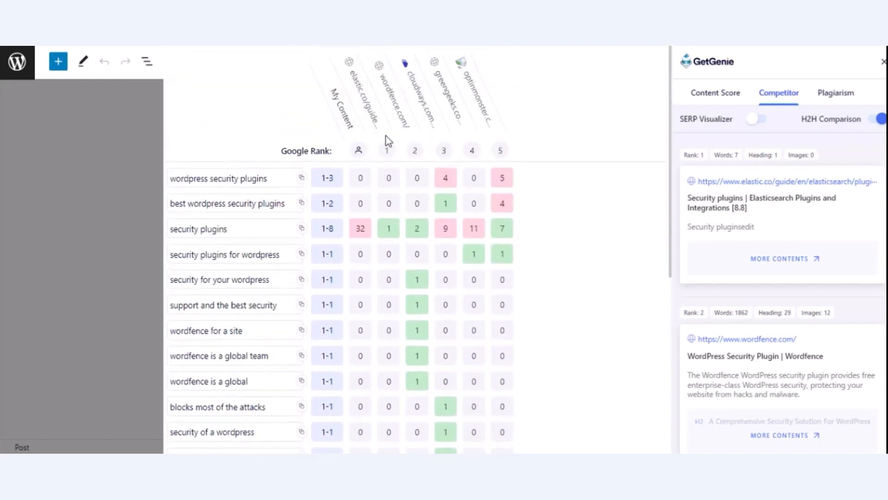
mouse_move(751, 118)
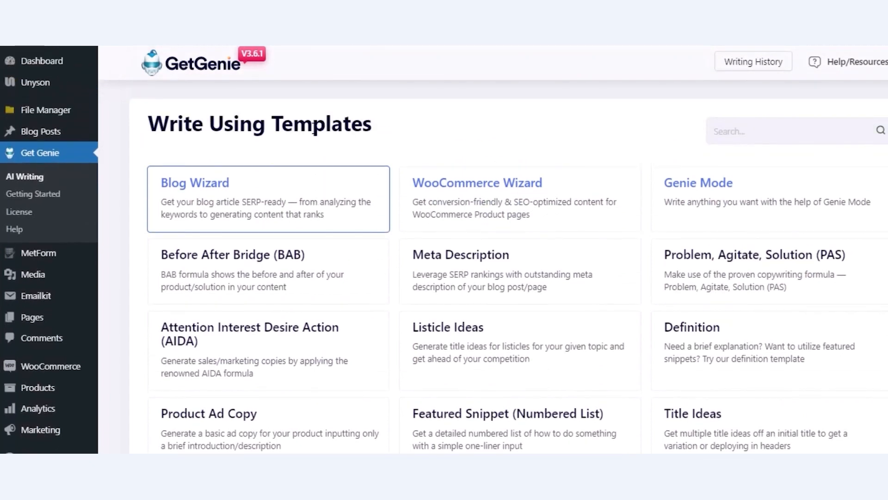
- Scroll through the AI writing templates from Blog Wizard down to LinkedIn Post
scroll("down", 3)
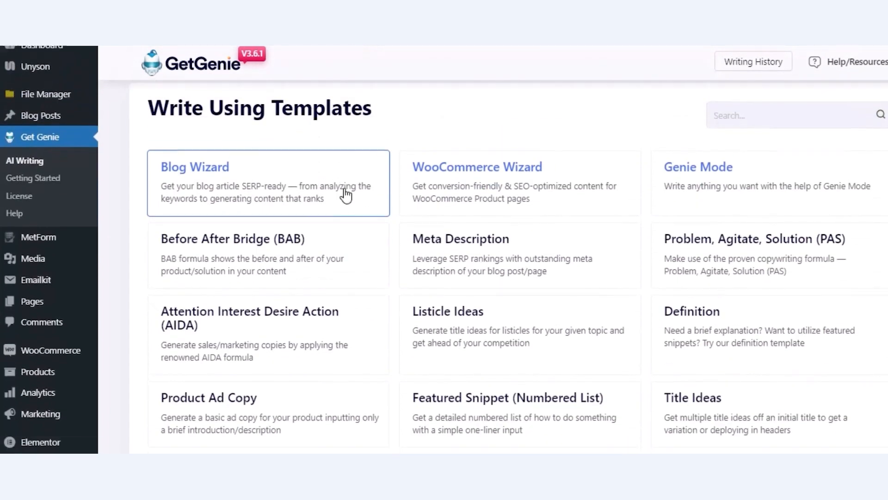
scroll("down", 3)
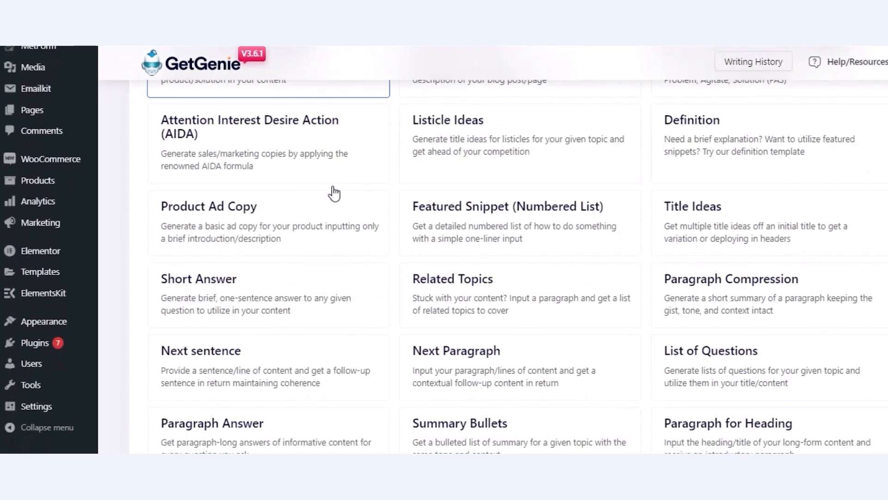
scroll("down", 3)
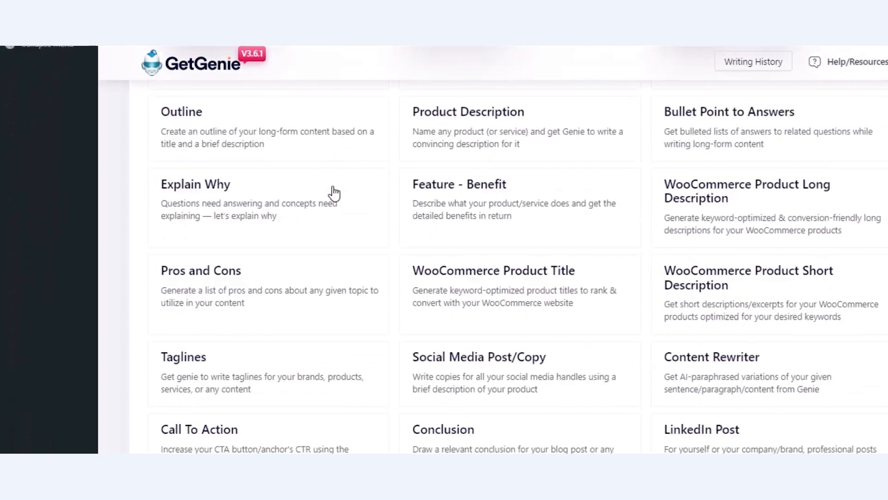